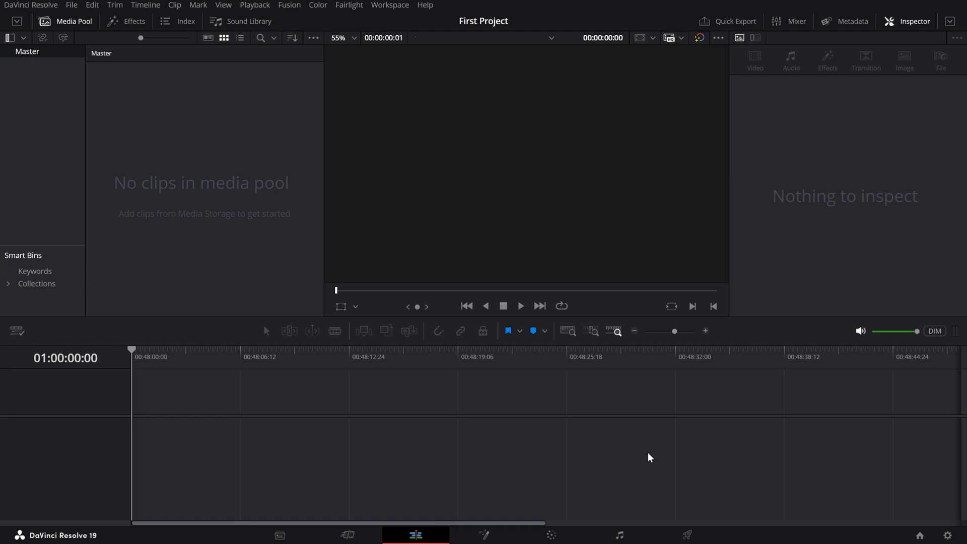
{"action": "mouse_move", "coordinate": [492, 378]}
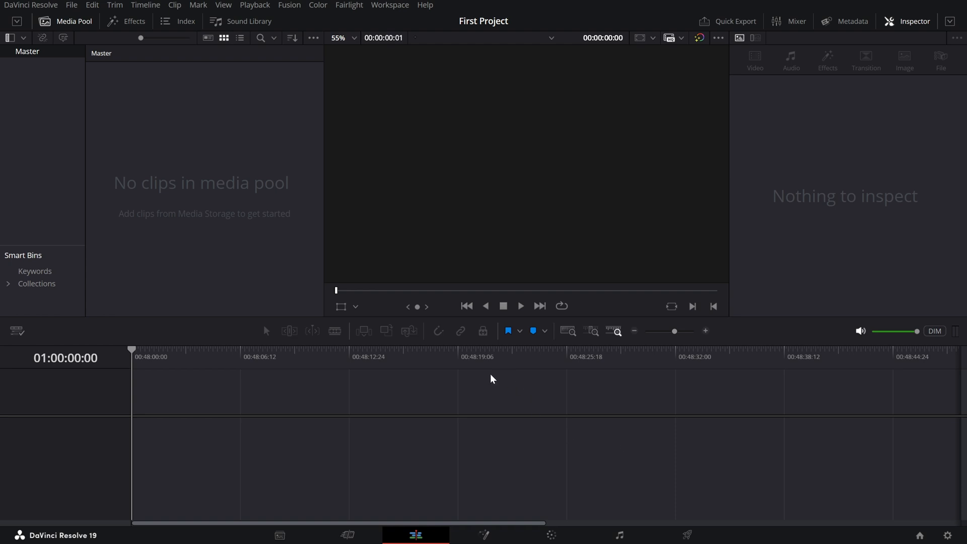
{"action": "mouse_move", "coordinate": [416, 532]}
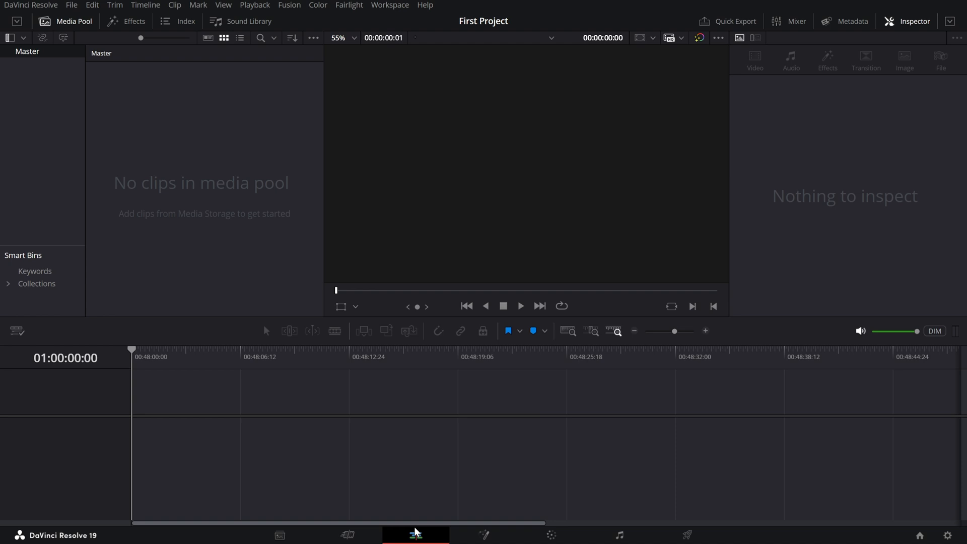
{"action": "mouse_move", "coordinate": [267, 281]}
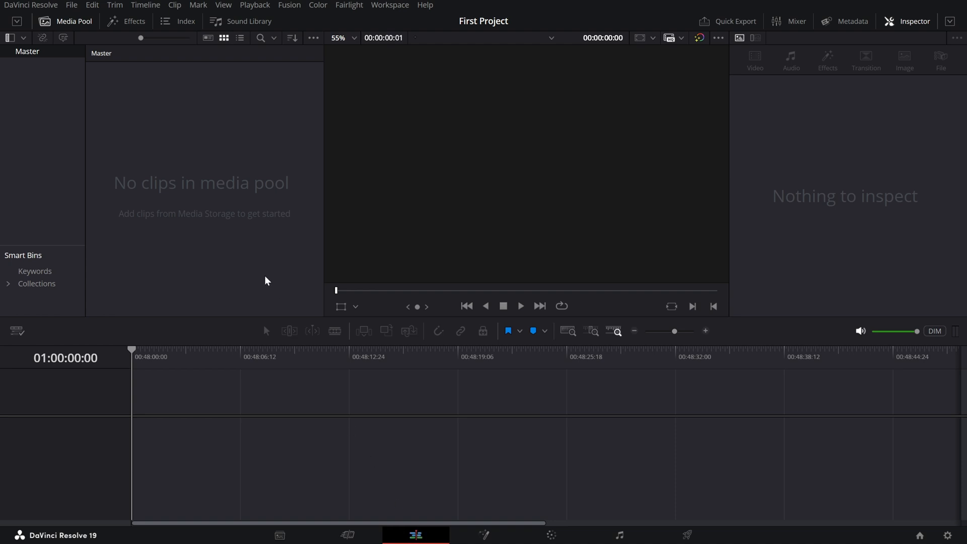
{"action": "mouse_move", "coordinate": [223, 157]}
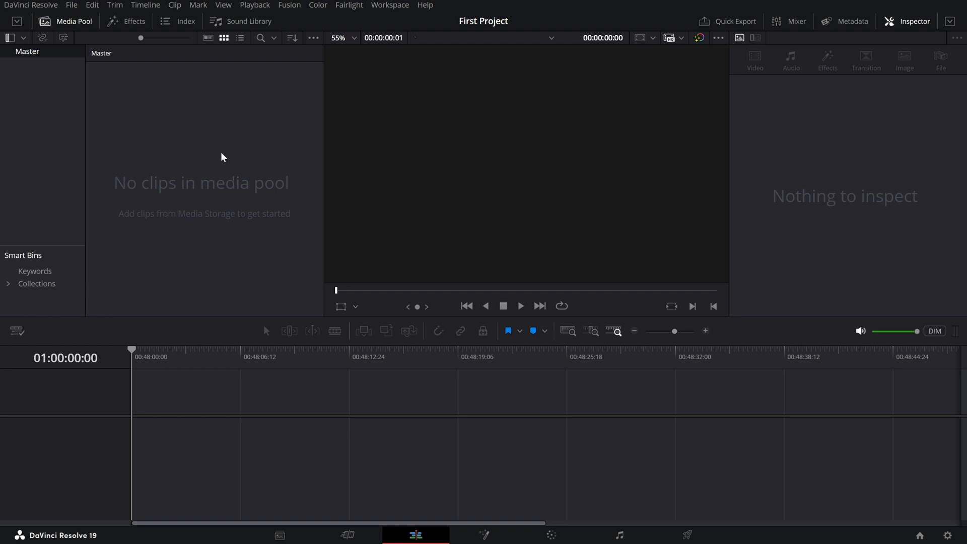
{"action": "mouse_move", "coordinate": [193, 184]}
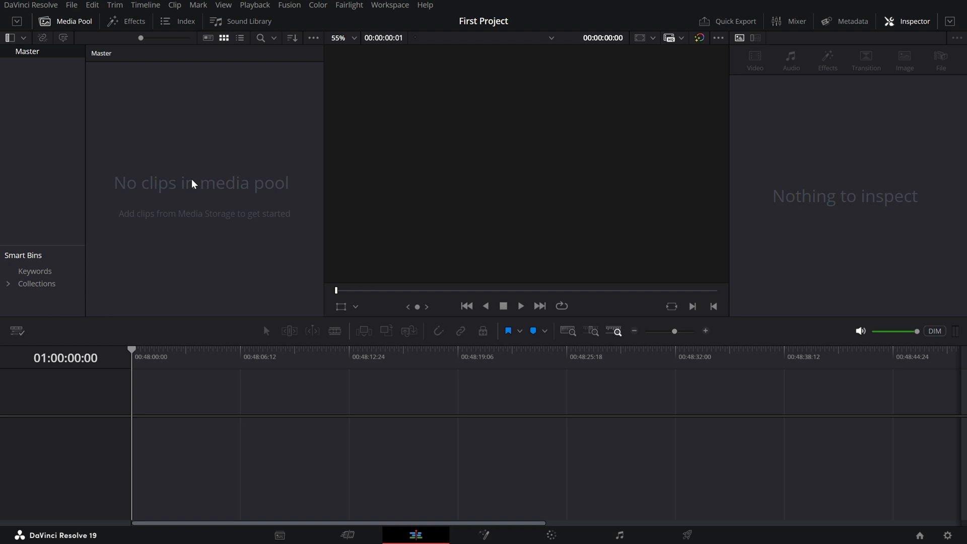
Step: Import Drone Shot1, Drone Shot2 and Vlog Music from the Assets folder into the media pool
{"action": "right_click", "coordinate": [193, 183]}
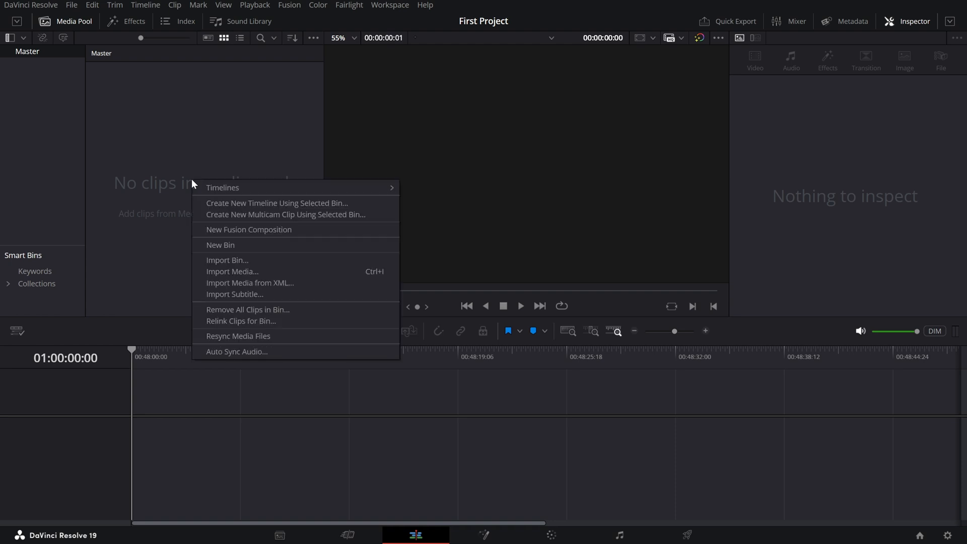
{"action": "left_click", "coordinate": [222, 273]}
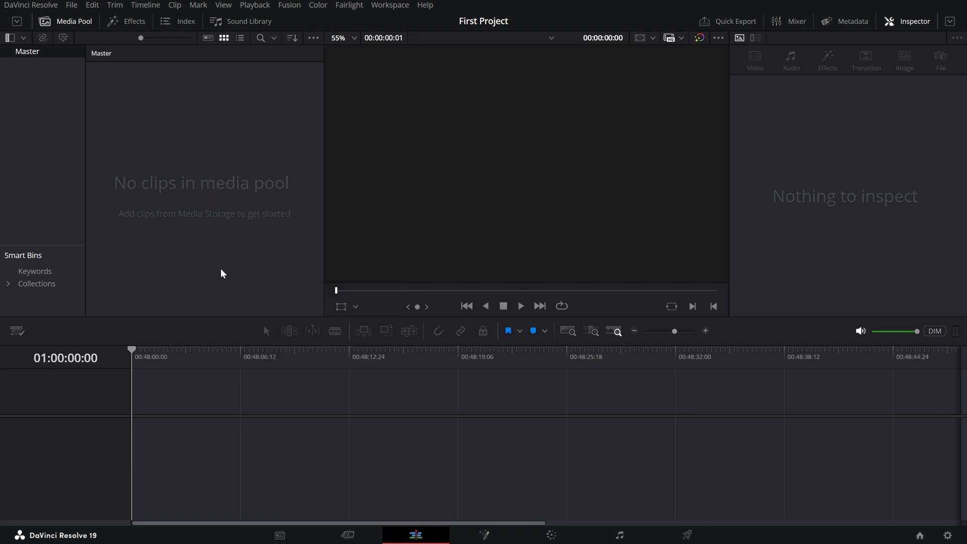
{"action": "left_click", "coordinate": [222, 273]}
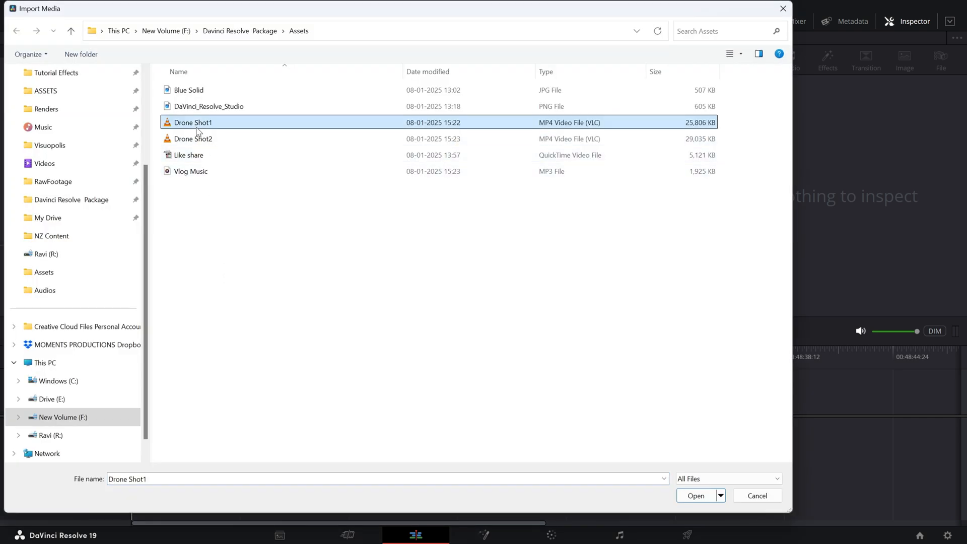
{"action": "left_click", "coordinate": [191, 171]}
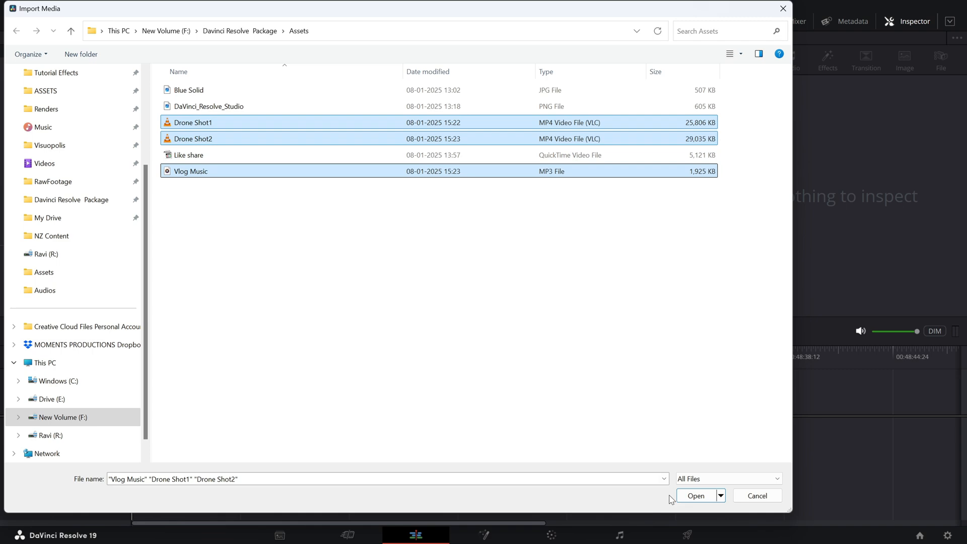
{"action": "left_click", "coordinate": [696, 496]}
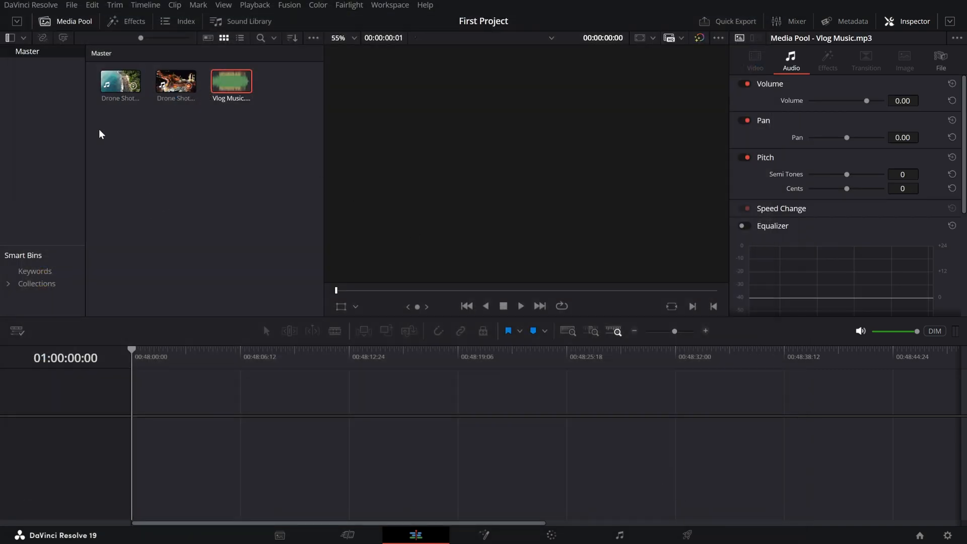
{"action": "mouse_move", "coordinate": [223, 126]}
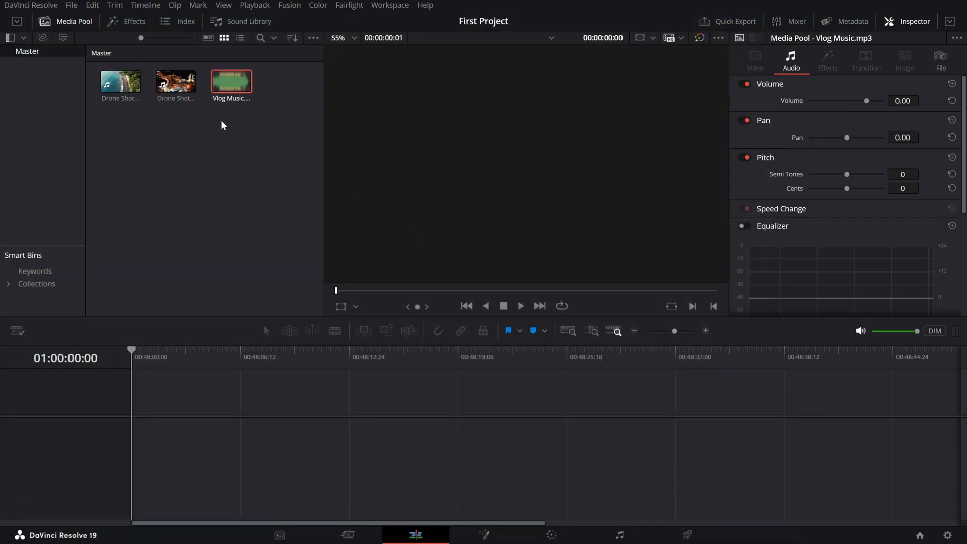
{"action": "mouse_move", "coordinate": [185, 120]}
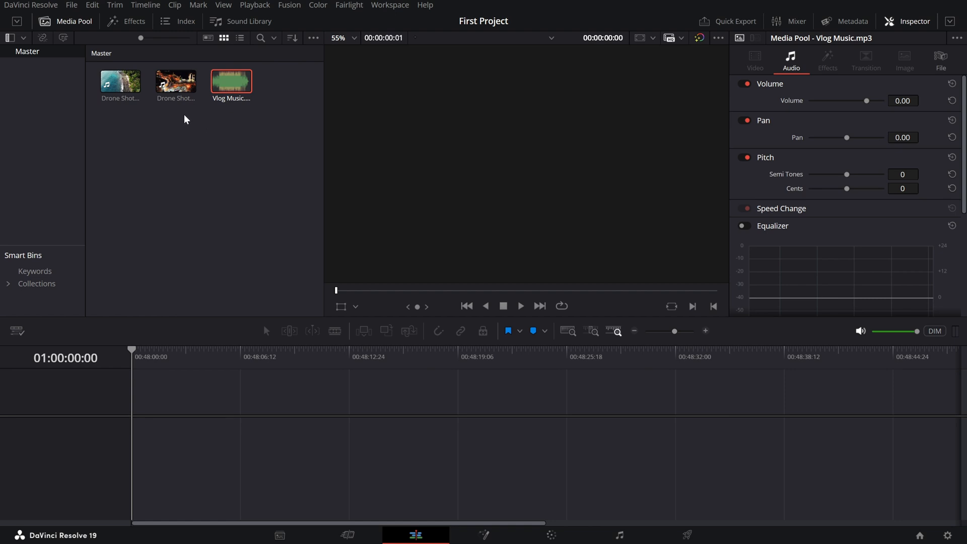
{"action": "mouse_move", "coordinate": [181, 122]}
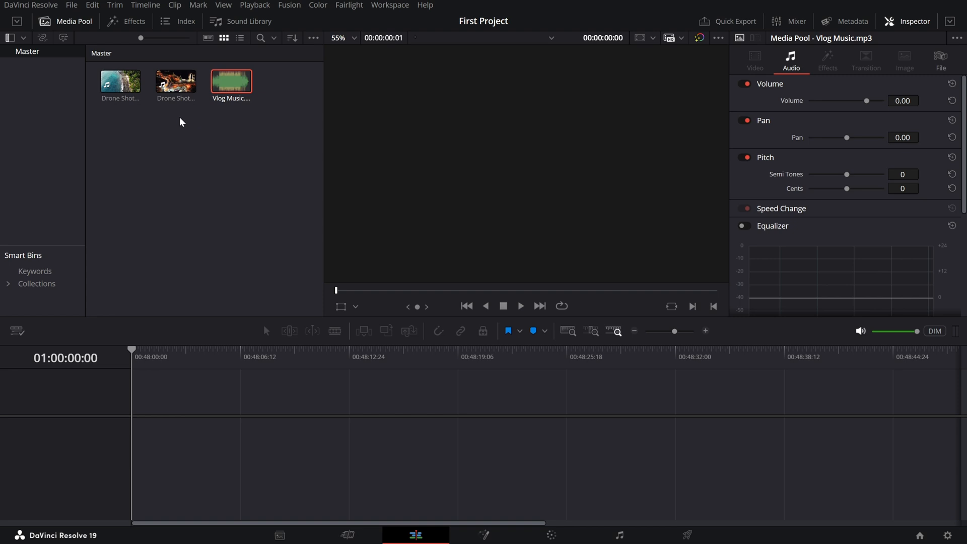
Step: Create a new bin named 'Videos' inside the Master bin
{"action": "left_click", "coordinate": [122, 126]}
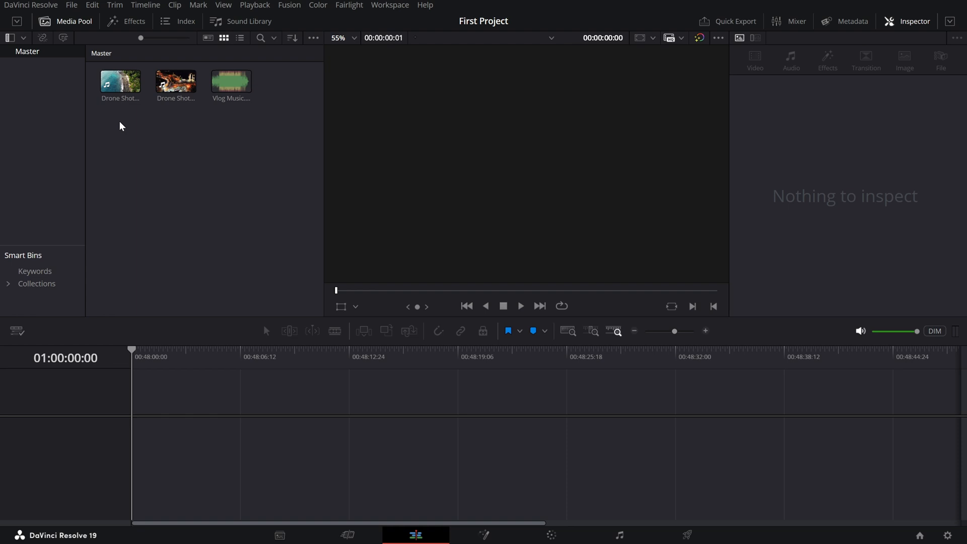
{"action": "right_click", "coordinate": [121, 126]}
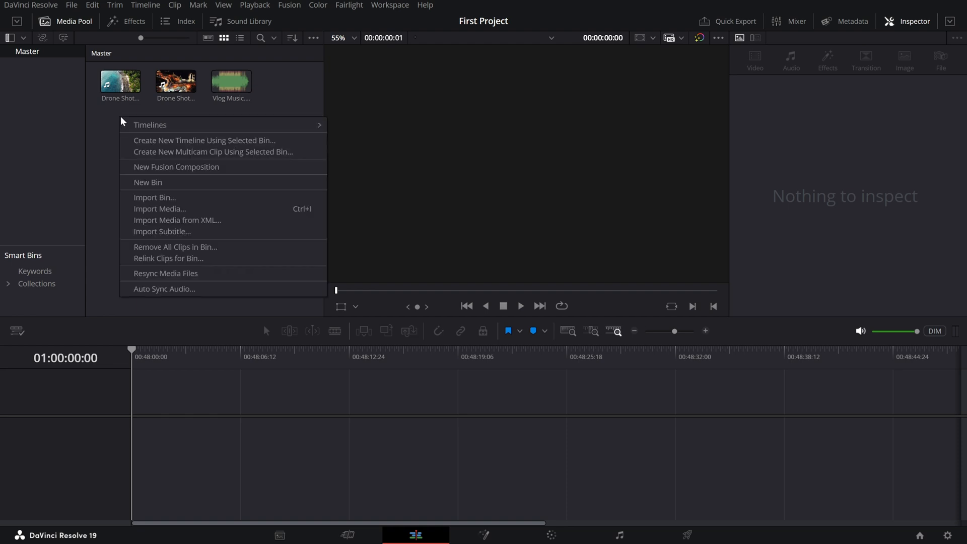
{"action": "left_click", "coordinate": [148, 183]}
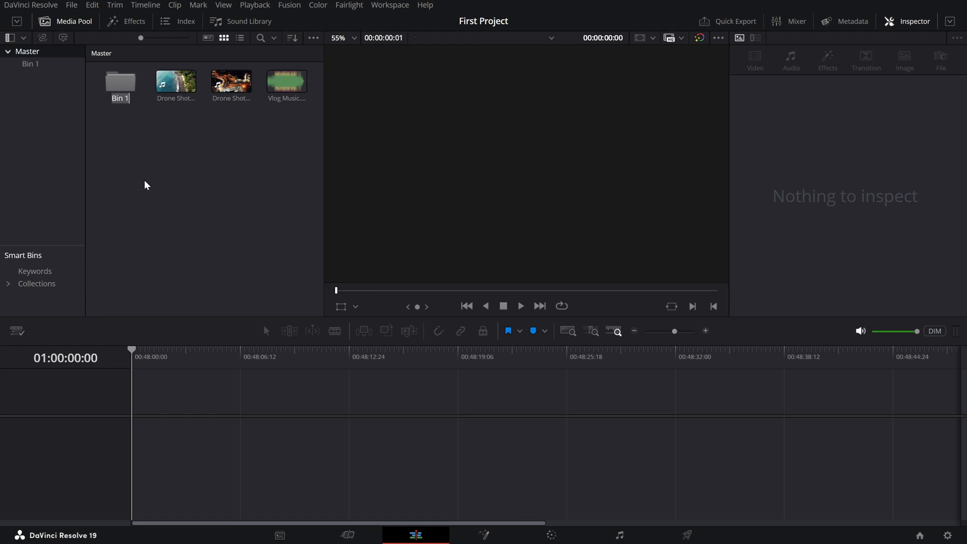
{"action": "type", "text": "Videos"}
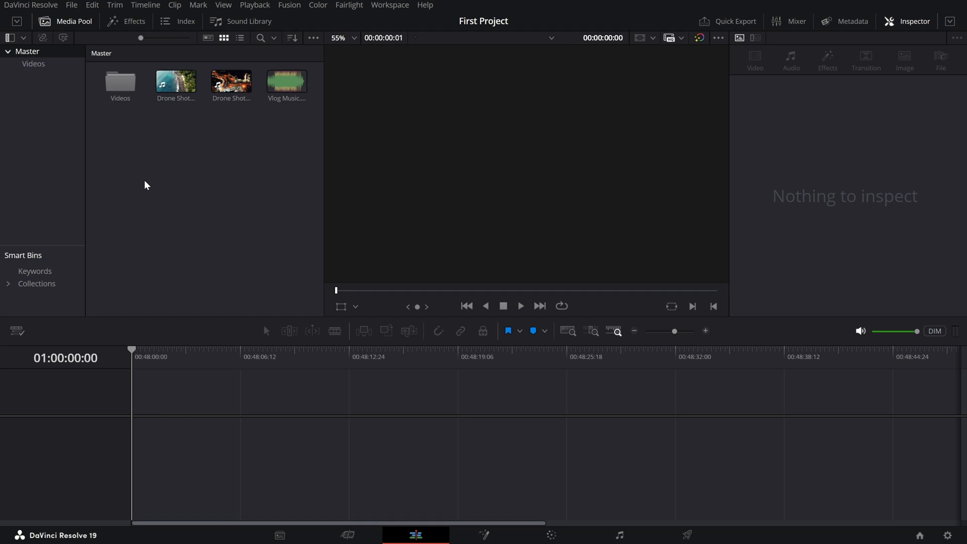
{"action": "left_click", "coordinate": [175, 81]}
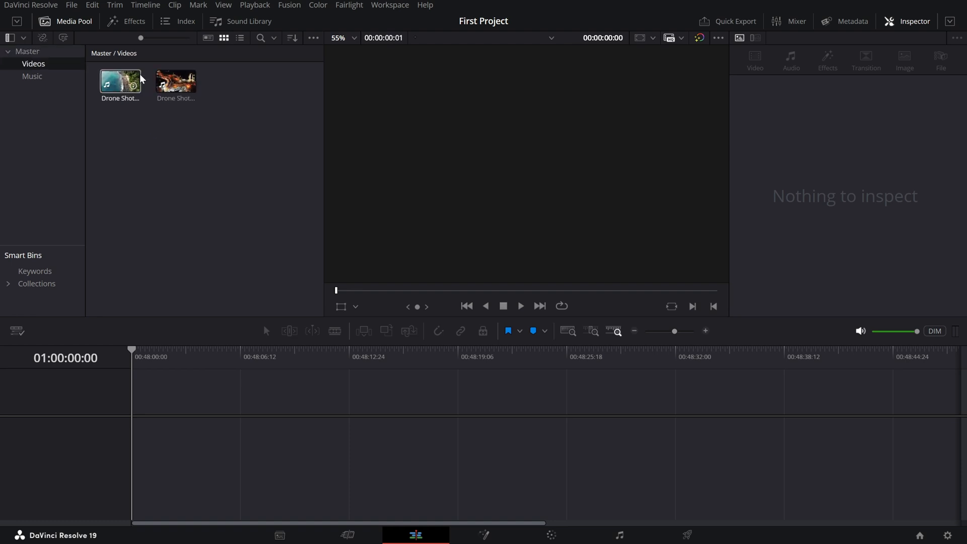
Step: Return to the Master bin to view its Videos and Music bins
{"action": "left_click", "coordinate": [28, 51]}
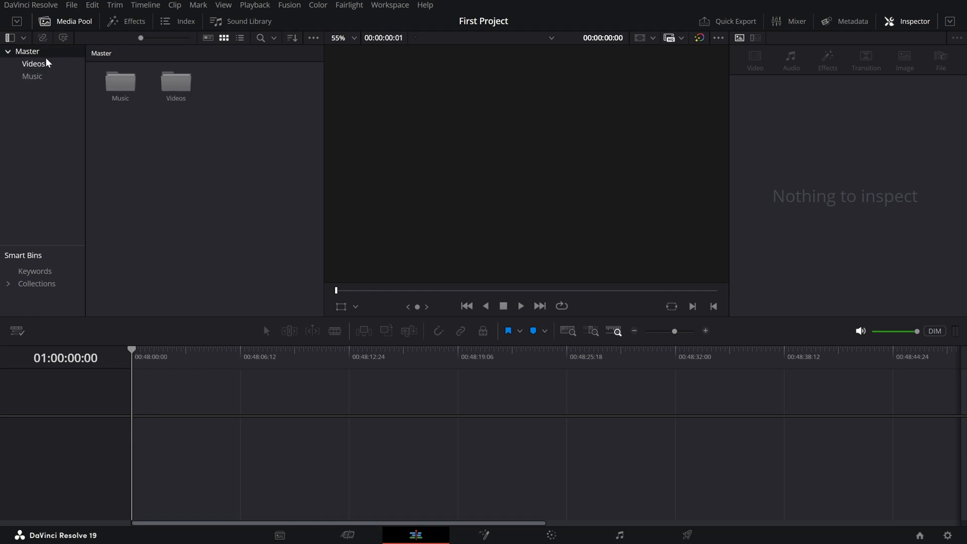
{"action": "mouse_move", "coordinate": [126, 145]}
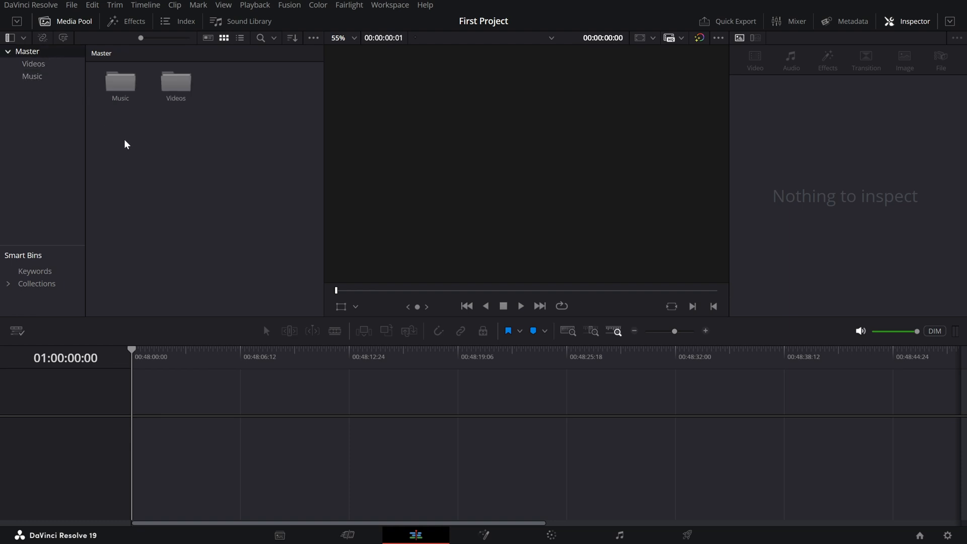